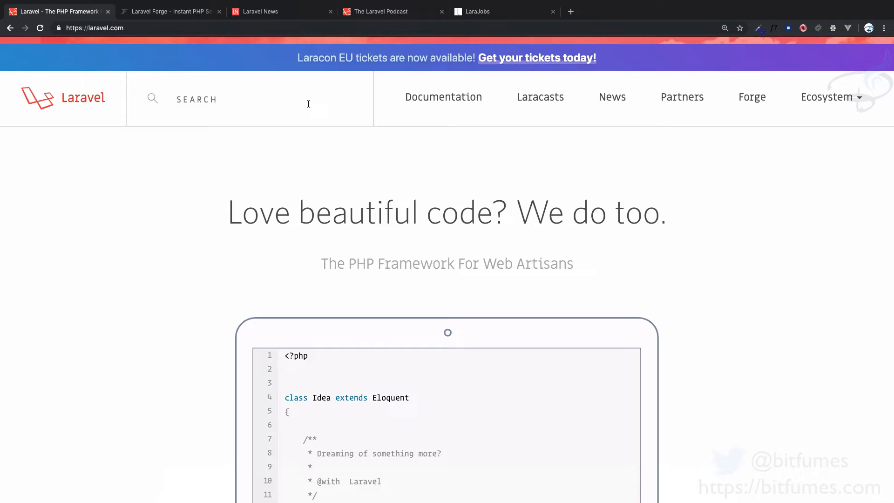
pyautogui.moveTo(371, 142)
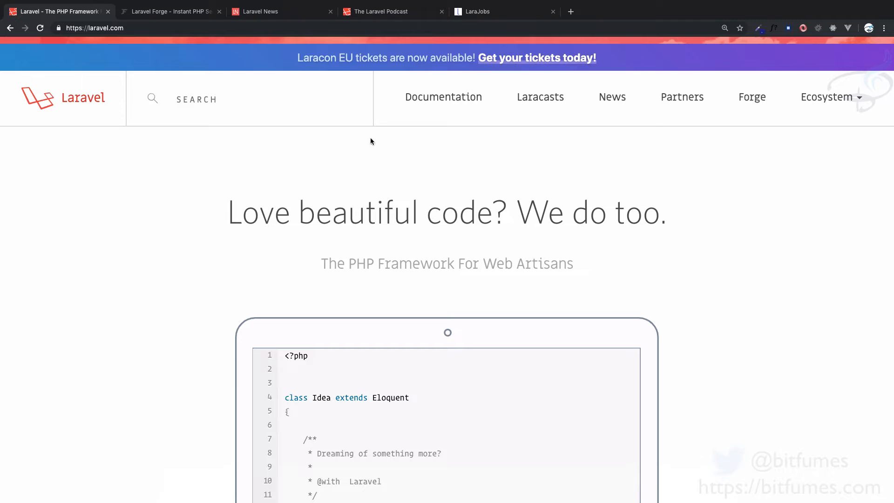
pyautogui.moveTo(534, 185)
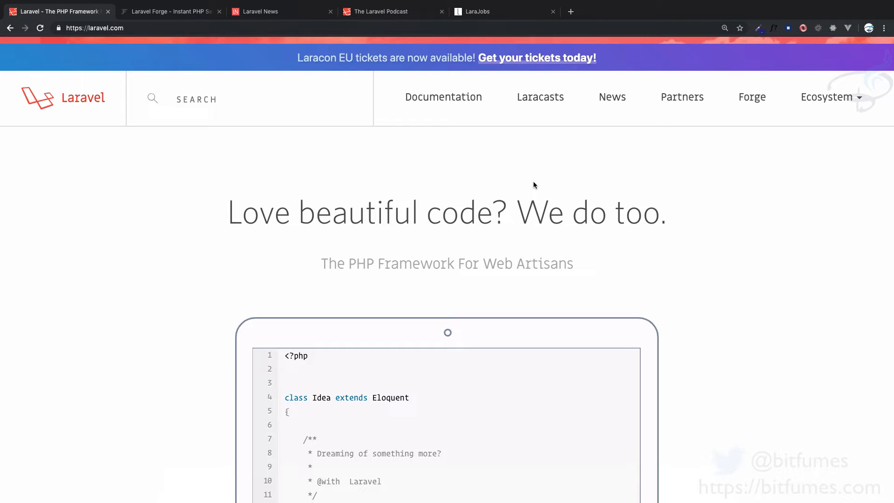
pyautogui.moveTo(515, 193)
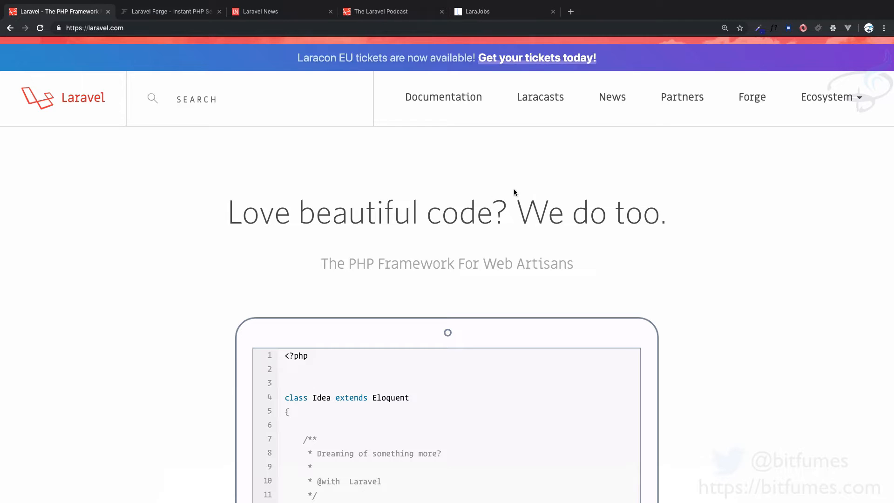
pyautogui.moveTo(753, 97)
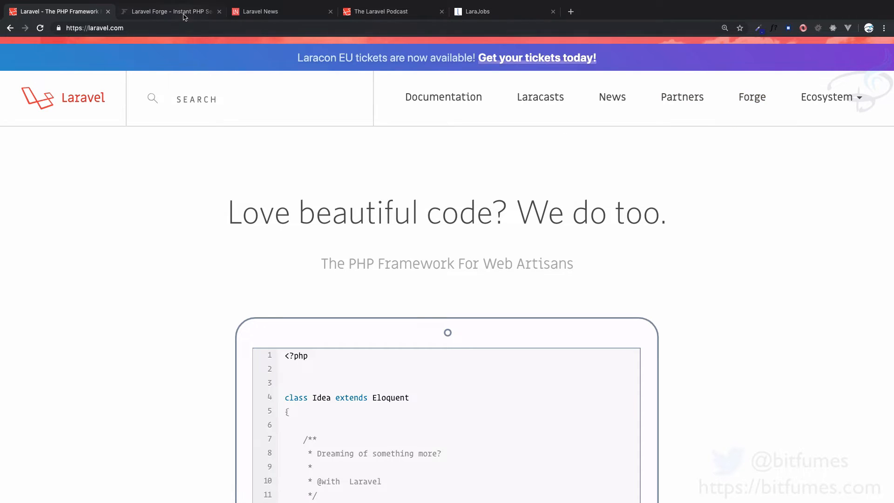
# Switch to the Laravel Forge tab and view its DigitalOcean, Linode and Amazon server-creation preview
pyautogui.click(170, 11)
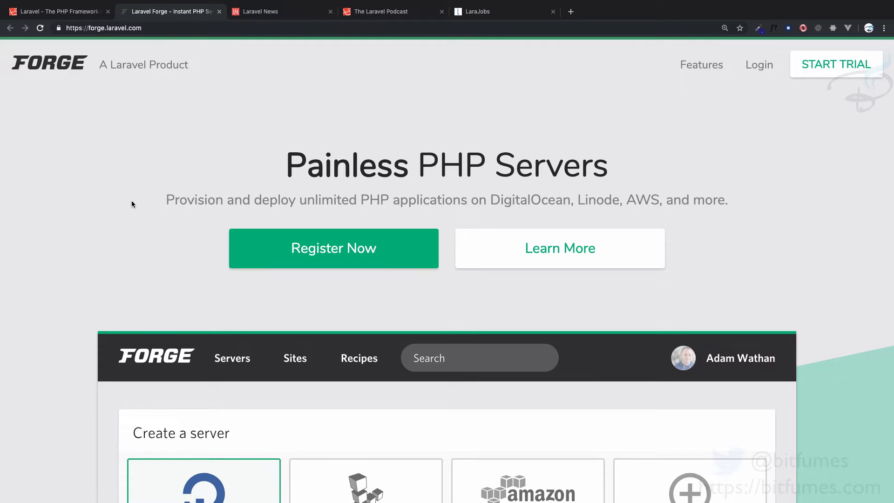
pyautogui.scroll(-3)
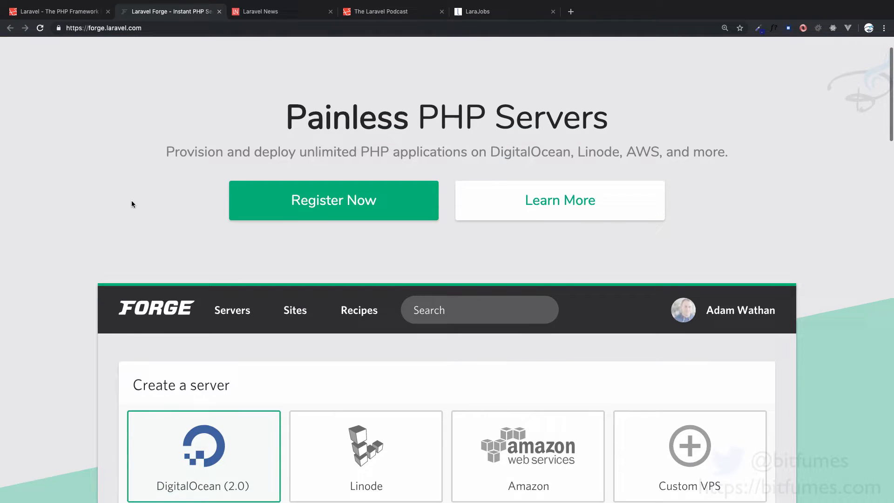
pyautogui.scroll(-3)
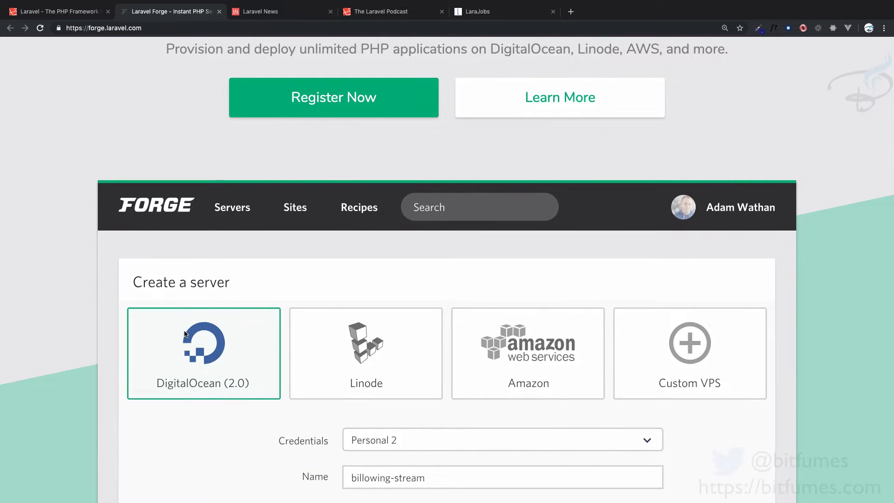
pyautogui.moveTo(539, 356)
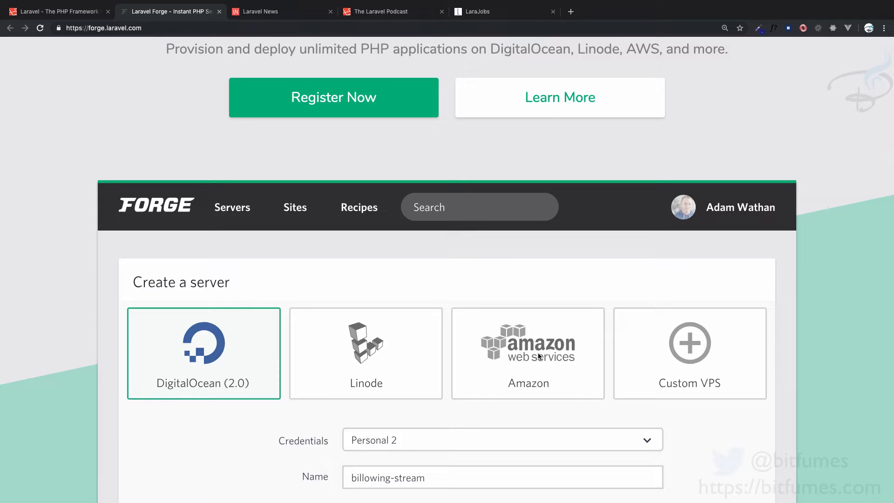
pyautogui.moveTo(453, 424)
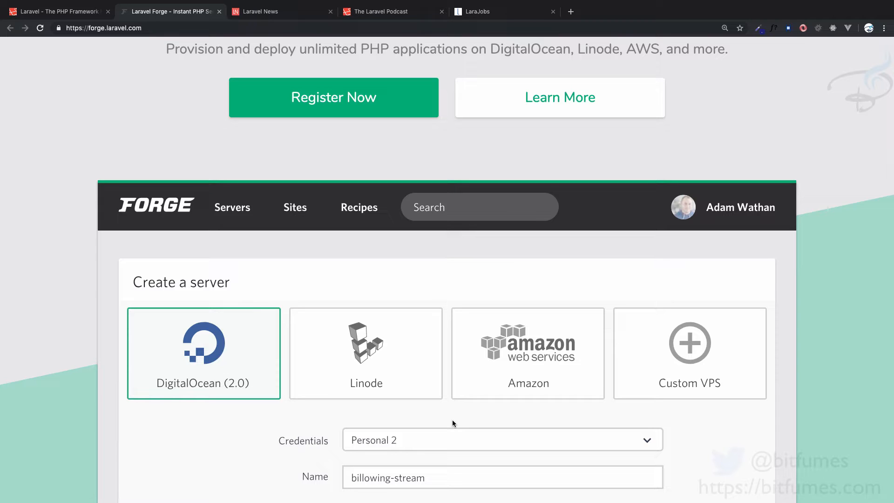
pyautogui.moveTo(446, 415)
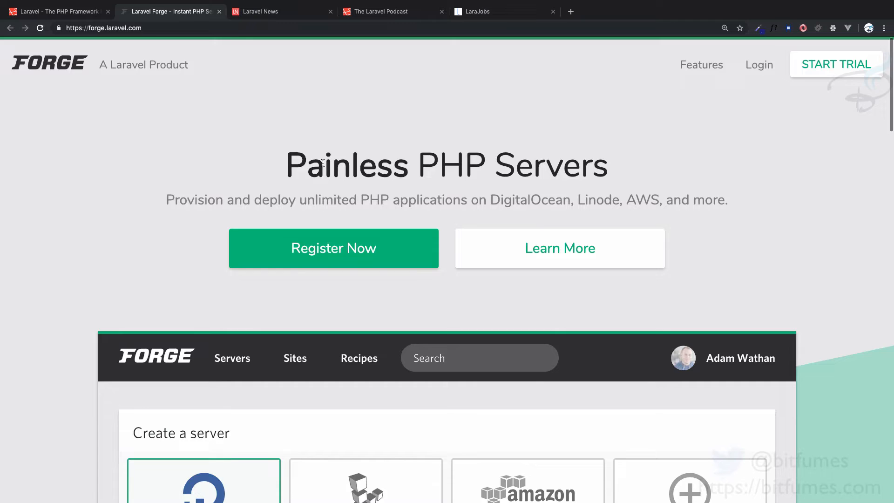
pyautogui.moveTo(454, 285)
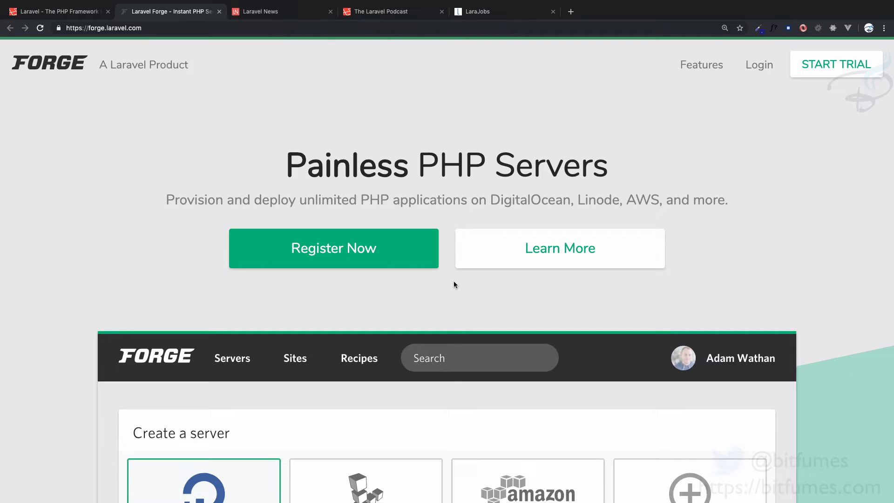
pyautogui.moveTo(453, 292)
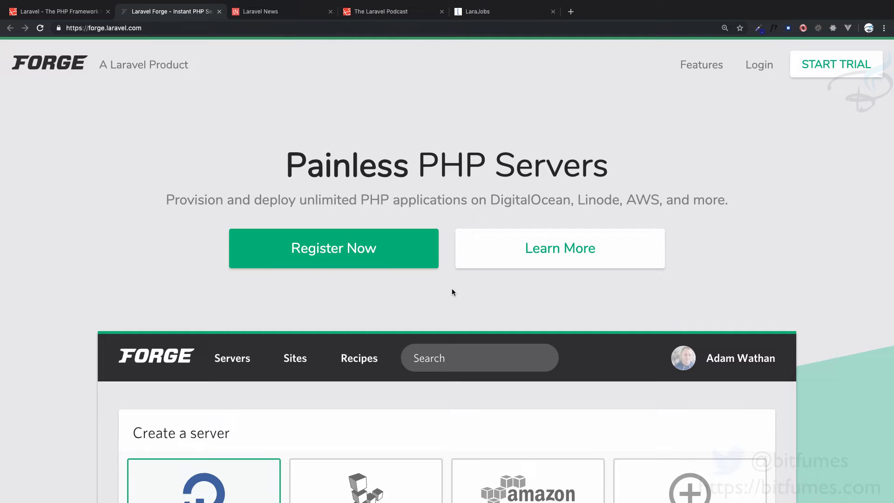
pyautogui.moveTo(447, 213)
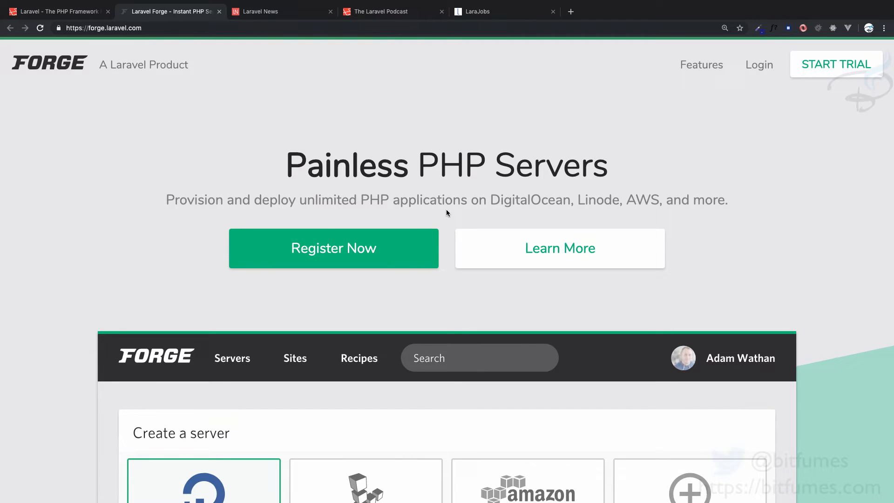
# Scroll through Forge's features, testimonials and deployment sections and back up
pyautogui.scroll(-3)
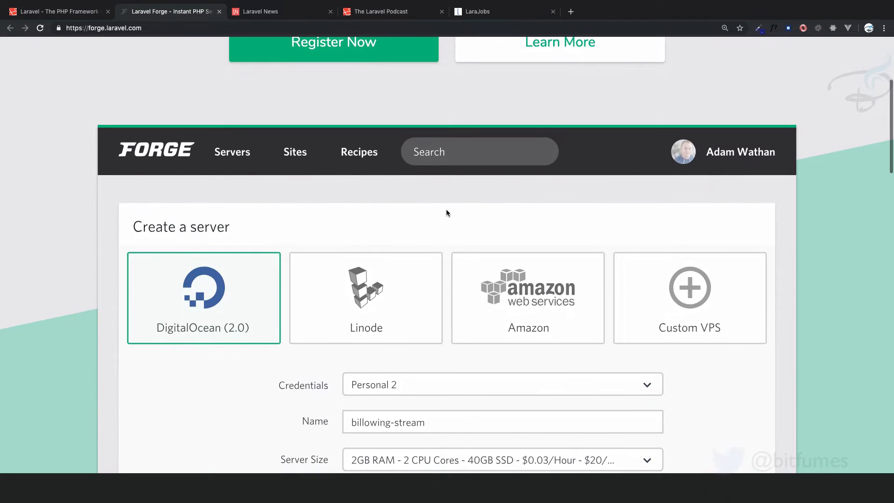
pyautogui.scroll(-3)
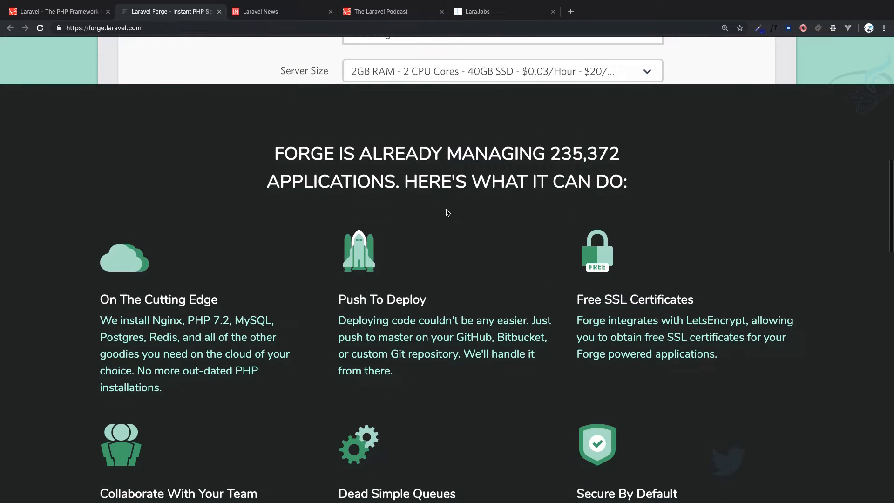
pyautogui.scroll(-3)
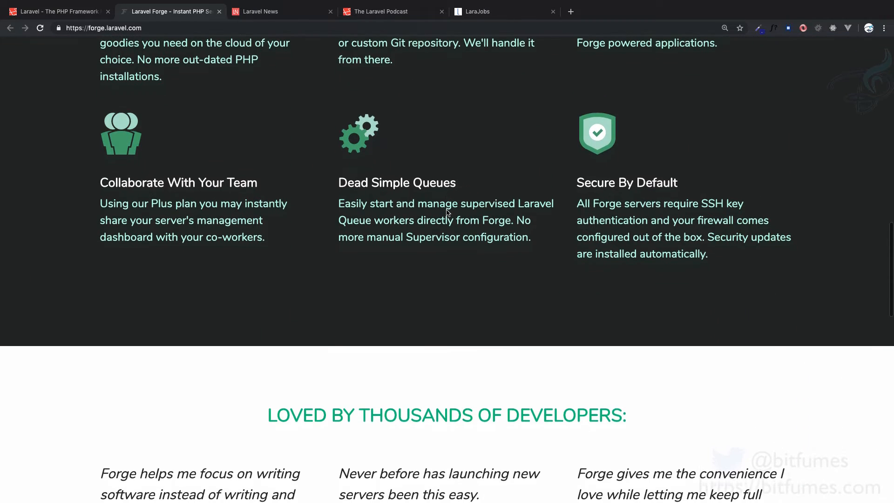
pyautogui.scroll(-3)
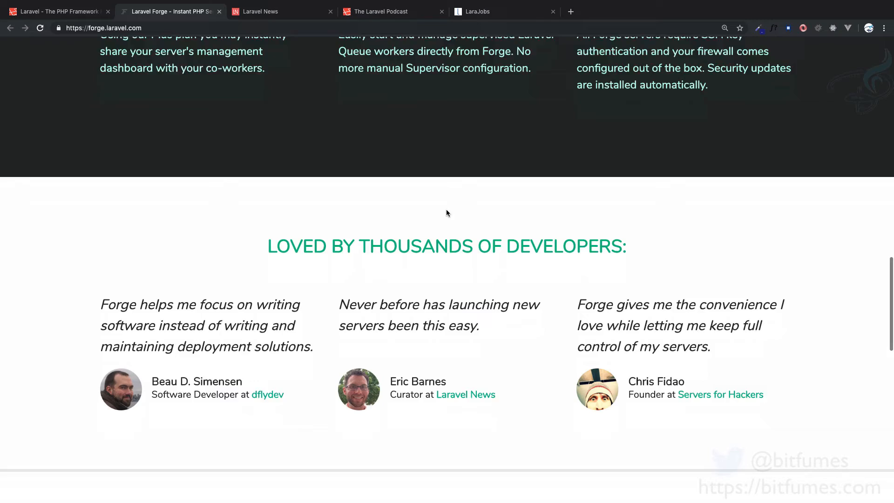
pyautogui.scroll(3)
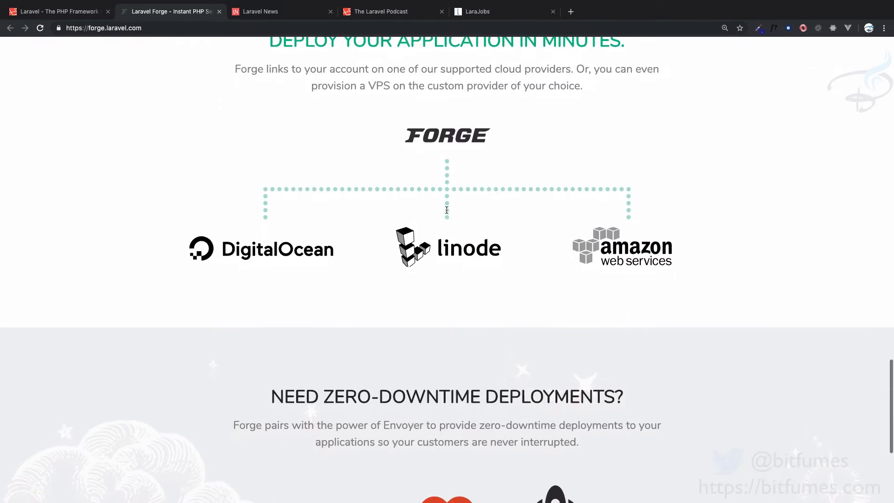
pyautogui.scroll(3)
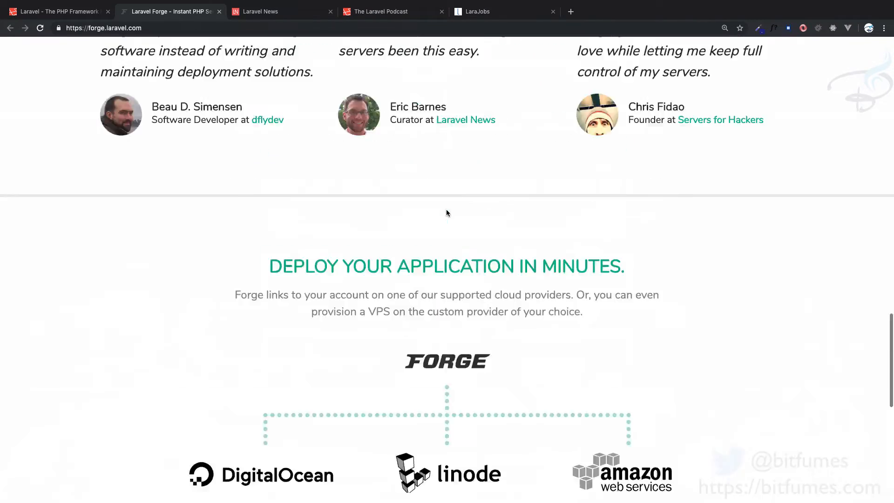
pyautogui.scroll(3)
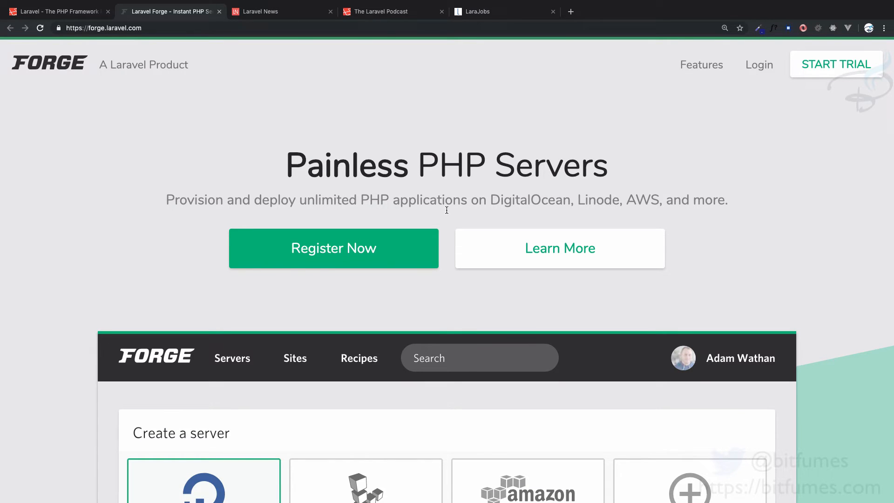
pyautogui.scroll(-3)
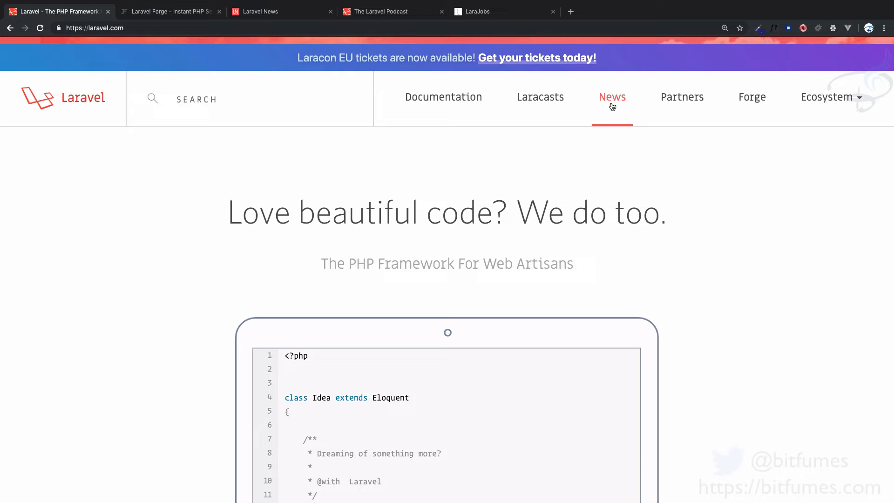
# Switch to the laravel-news.com tab showing the latest featured article
pyautogui.click(269, 11)
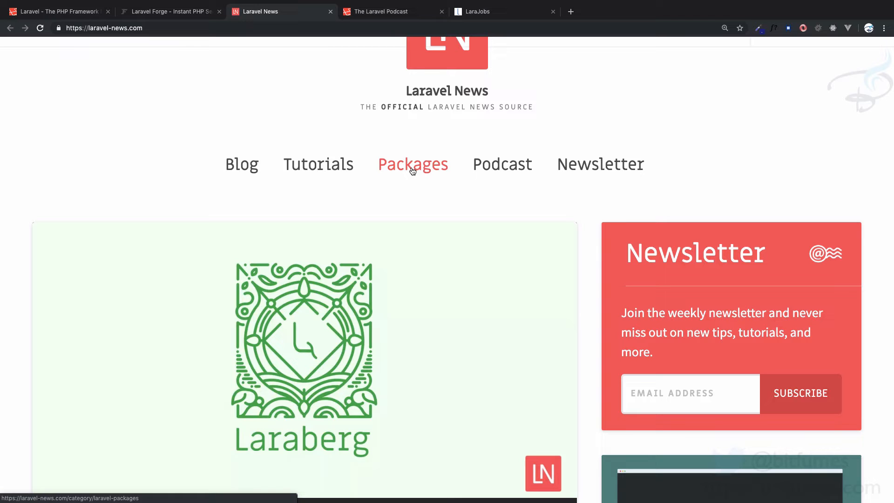
pyautogui.moveTo(642, 374)
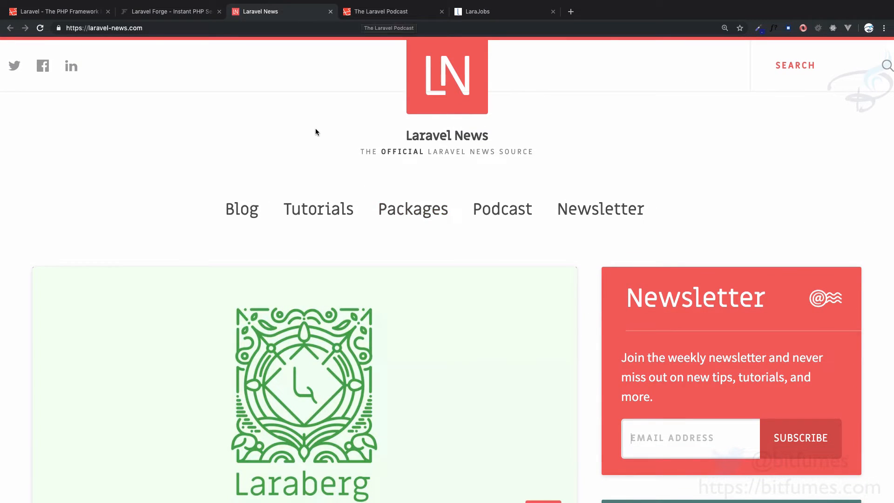
# Switch to The Laravel Podcast tab and read its Season 3 description and Episode 18 interview
pyautogui.click(392, 11)
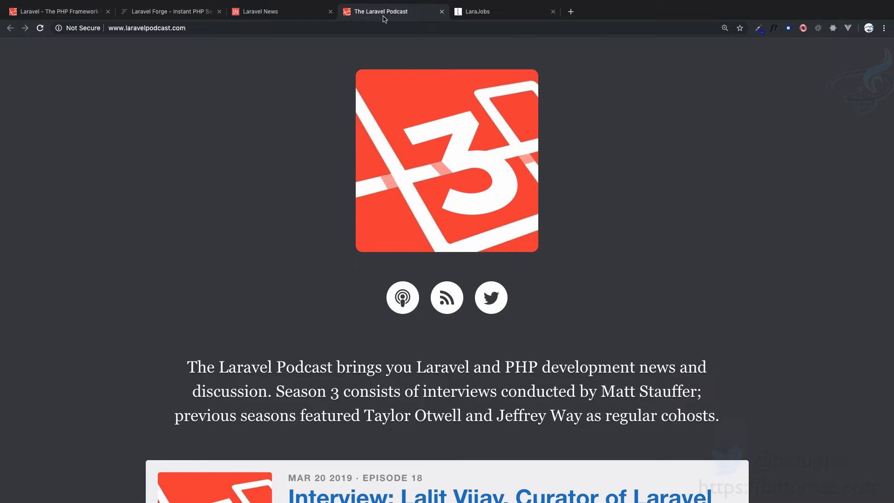
pyautogui.scroll(-3)
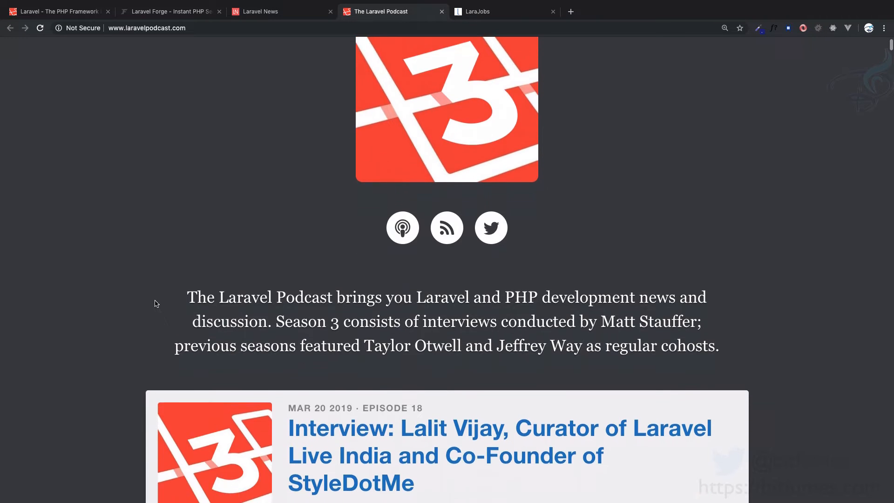
pyautogui.scroll(-3)
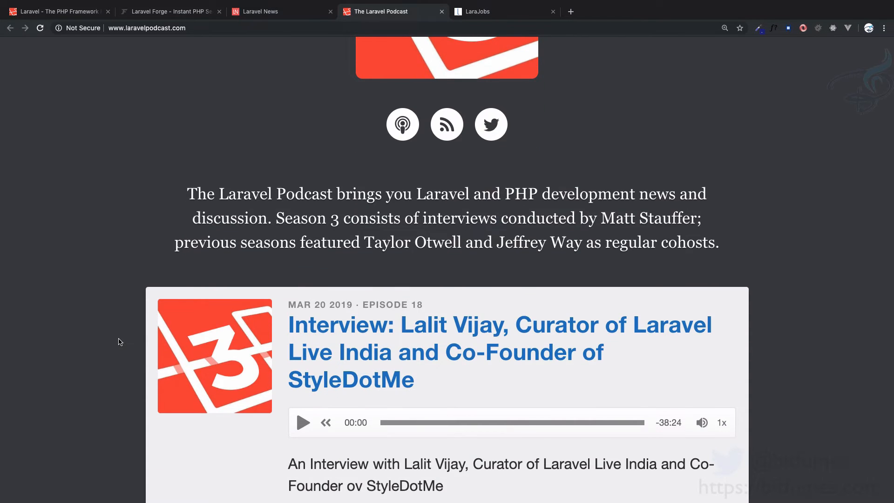
pyautogui.moveTo(455, 396)
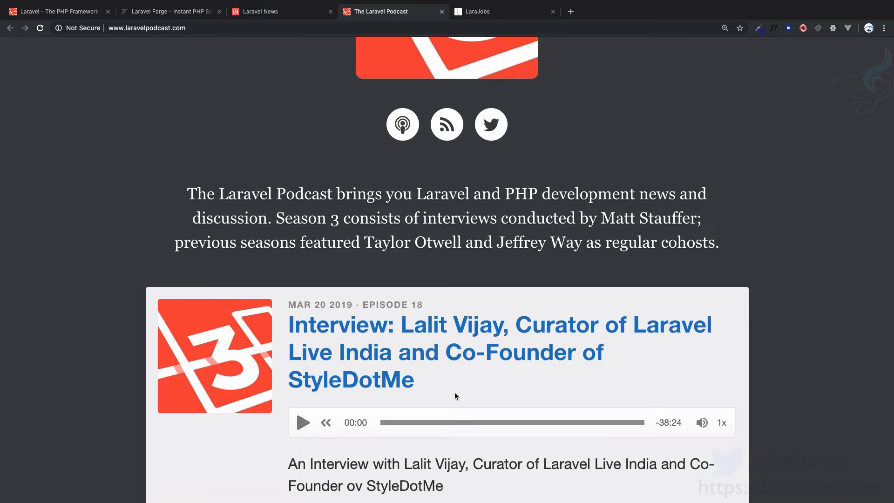
pyautogui.scroll(-3)
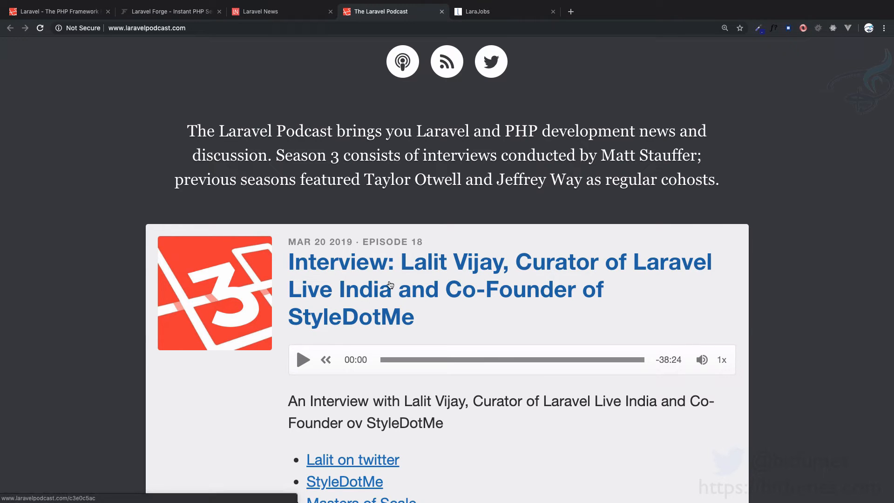
pyautogui.moveTo(532, 279)
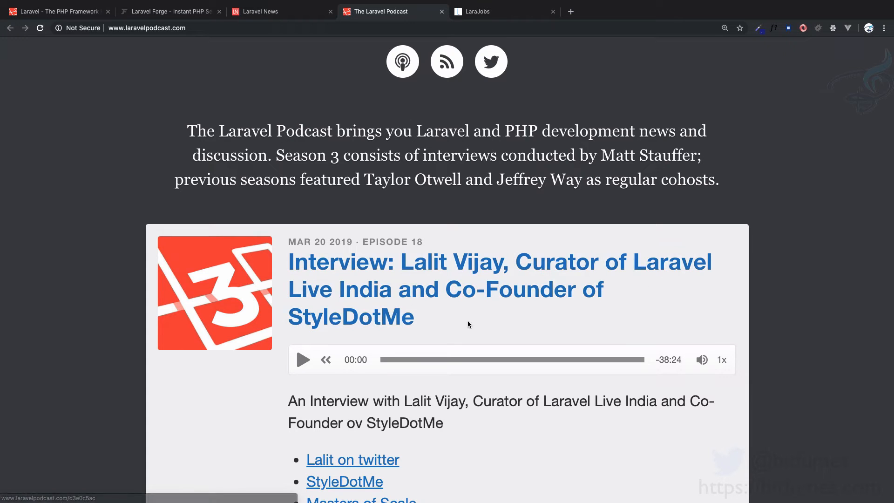
pyautogui.moveTo(459, 298)
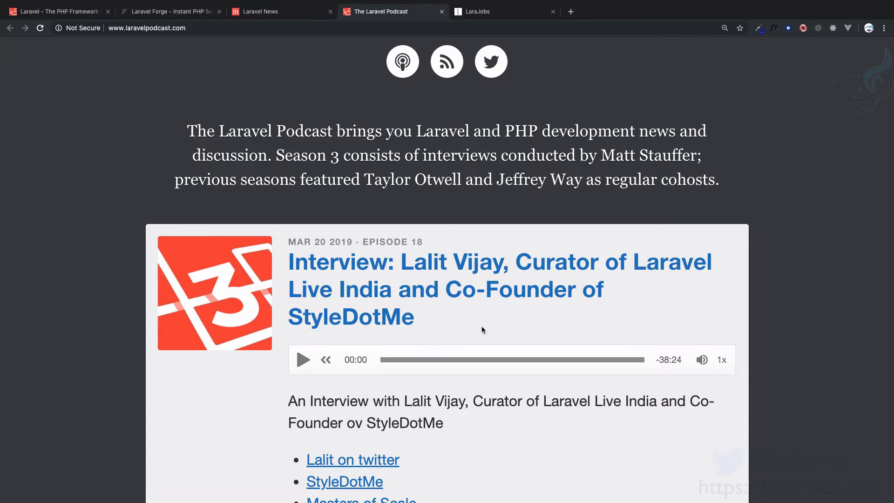
pyautogui.scroll(-3)
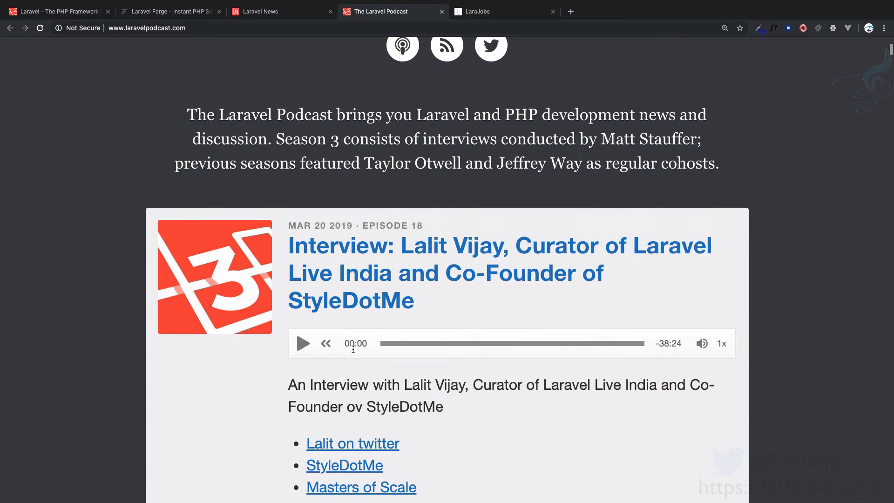
pyautogui.moveTo(392, 383)
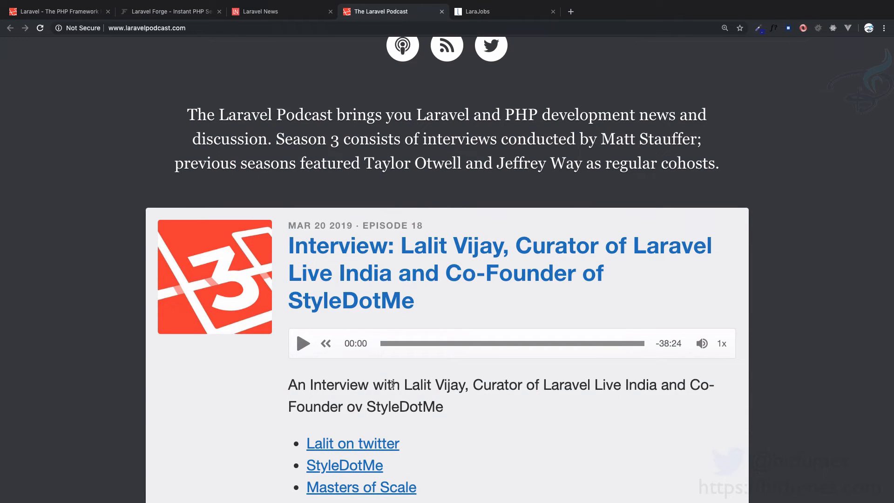
pyautogui.scroll(-3)
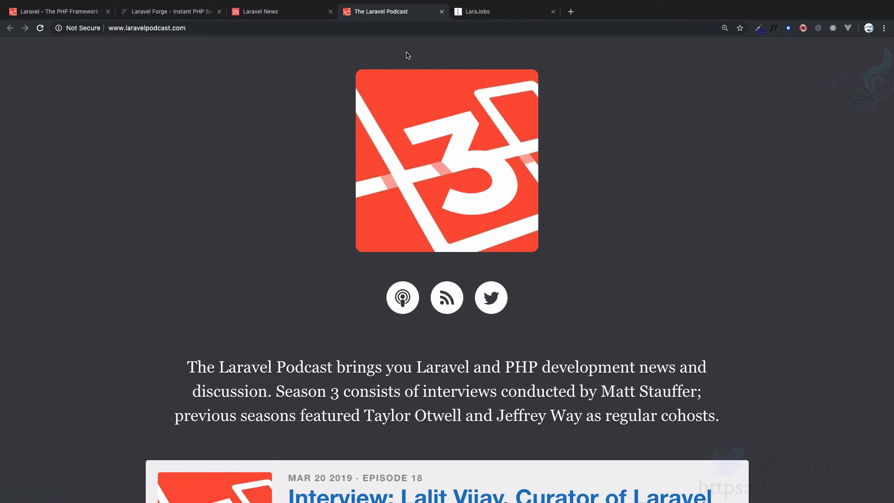
pyautogui.moveTo(385, 104)
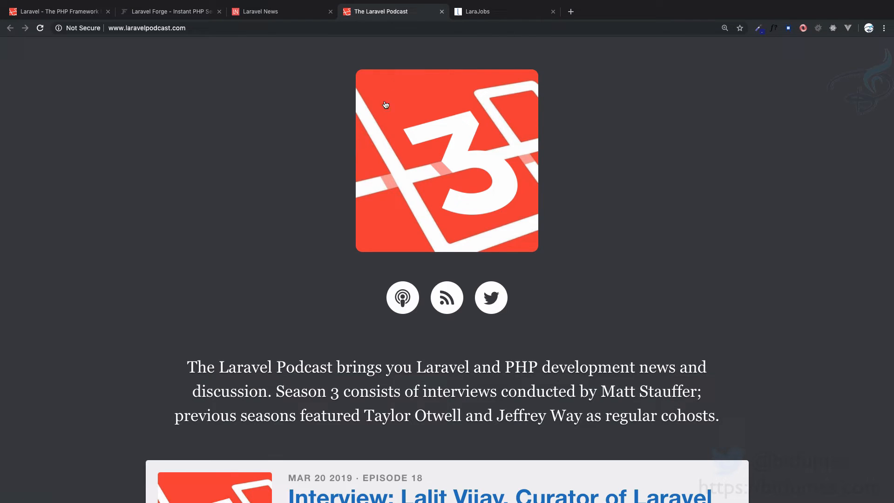
pyautogui.moveTo(328, 155)
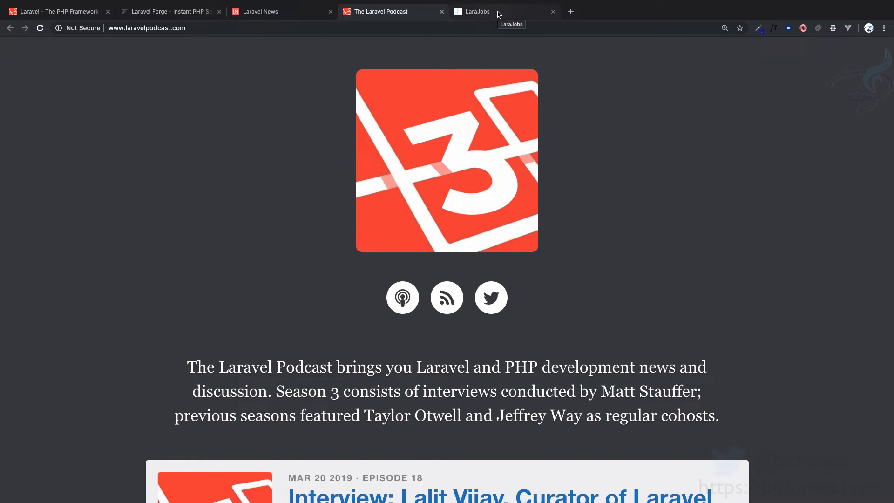
# Browse the LaraJobs listings and testimonials, then return to the Laravel homepage tab
pyautogui.click(478, 11)
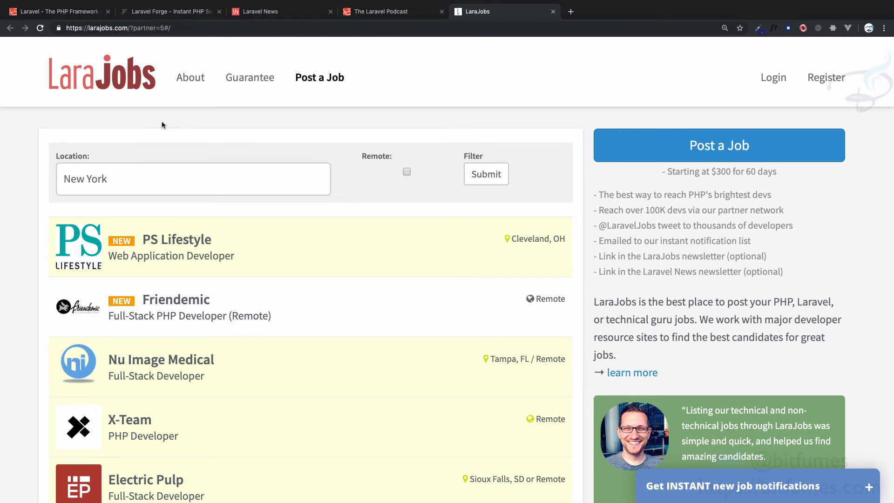
pyautogui.moveTo(314, 128)
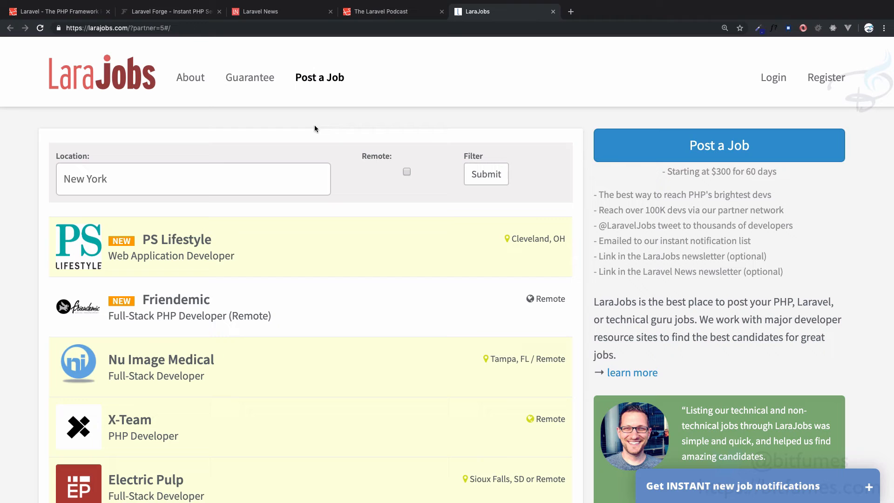
pyautogui.moveTo(592, 207)
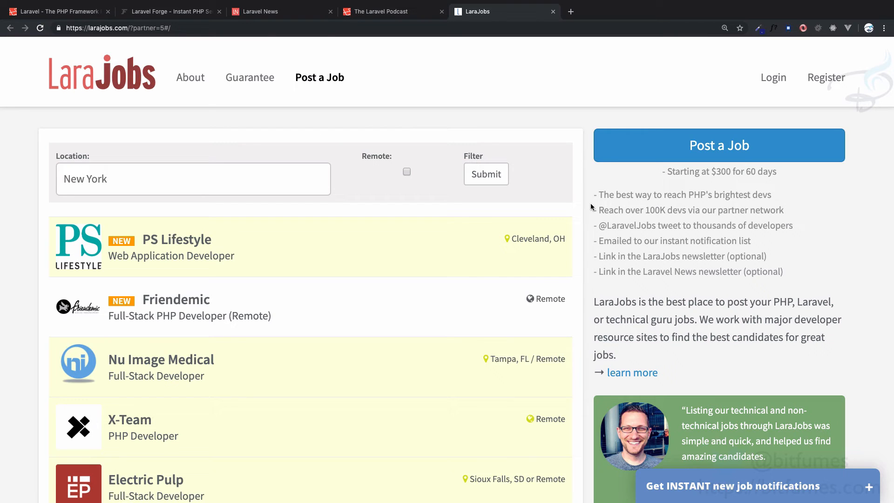
pyautogui.moveTo(681, 173)
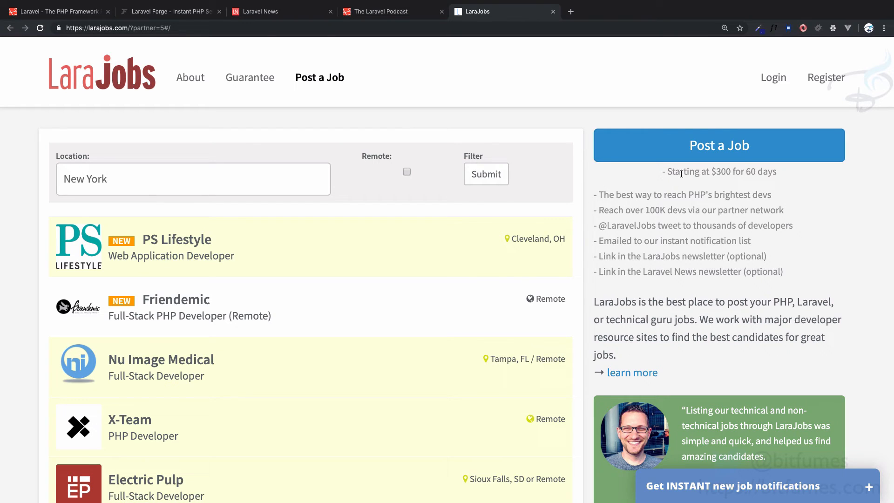
pyautogui.moveTo(584, 280)
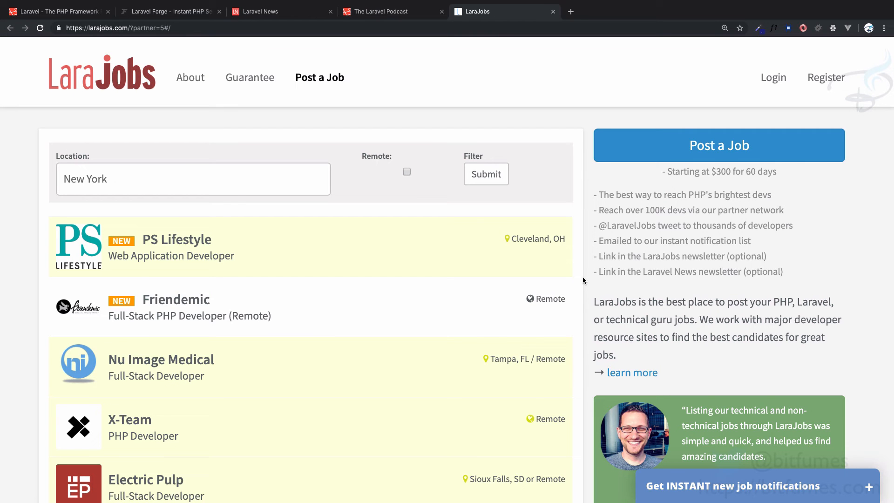
pyautogui.scroll(-3)
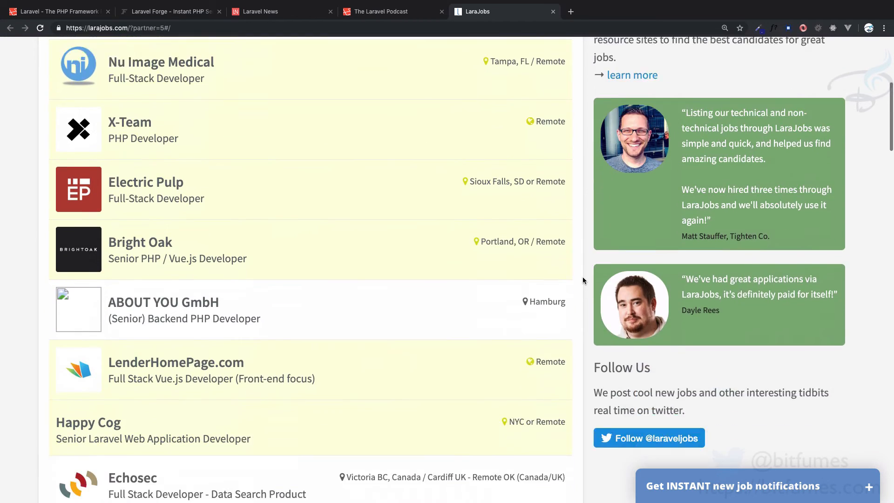
pyautogui.scroll(-3)
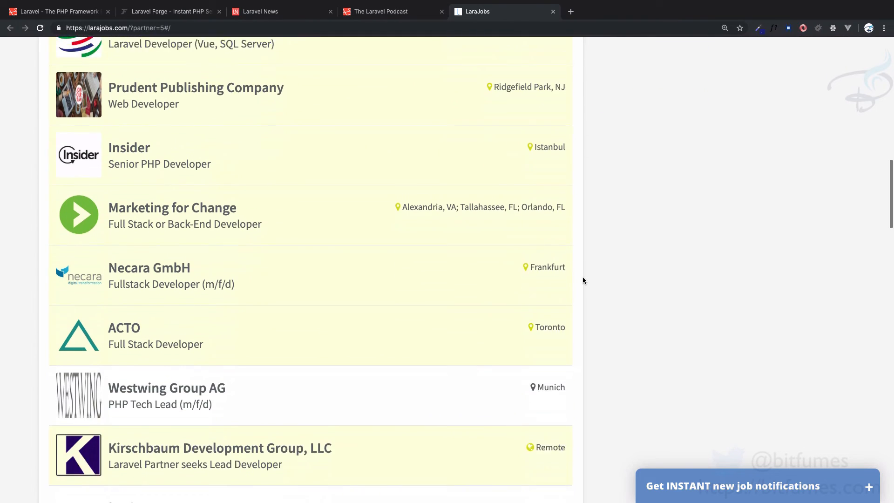
pyautogui.scroll(-3)
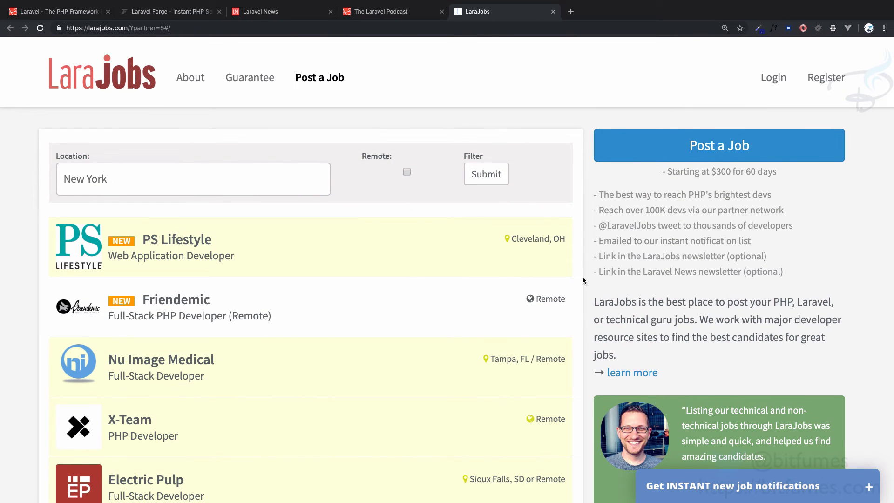
pyautogui.scroll(-3)
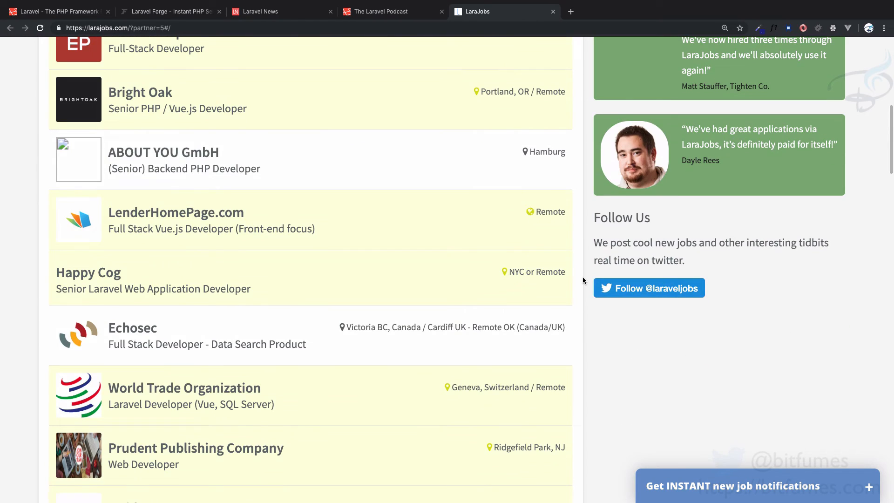
pyautogui.click(54, 11)
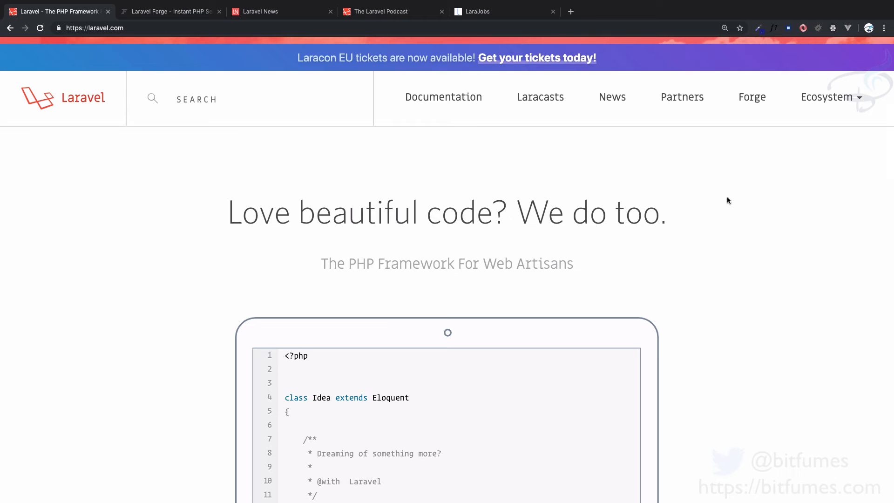
# Choose Laracon EU from the Laravel Ecosystem dropdown
pyautogui.click(826, 97)
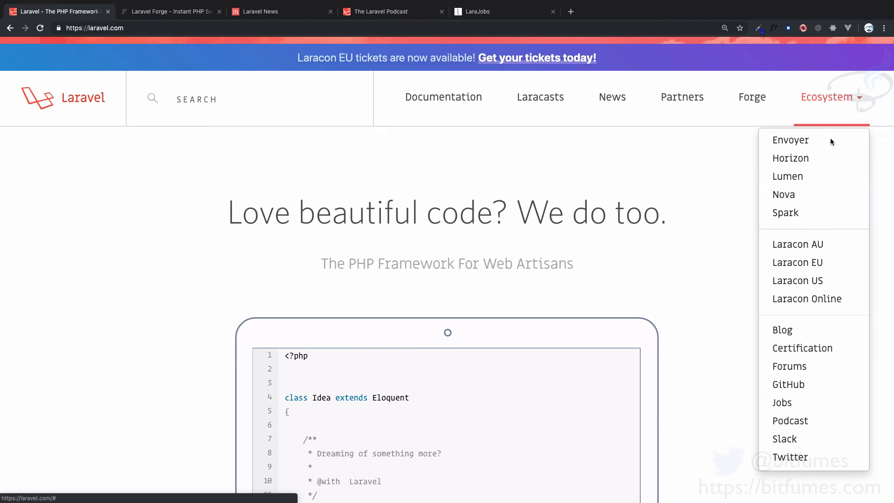
pyautogui.moveTo(798, 244)
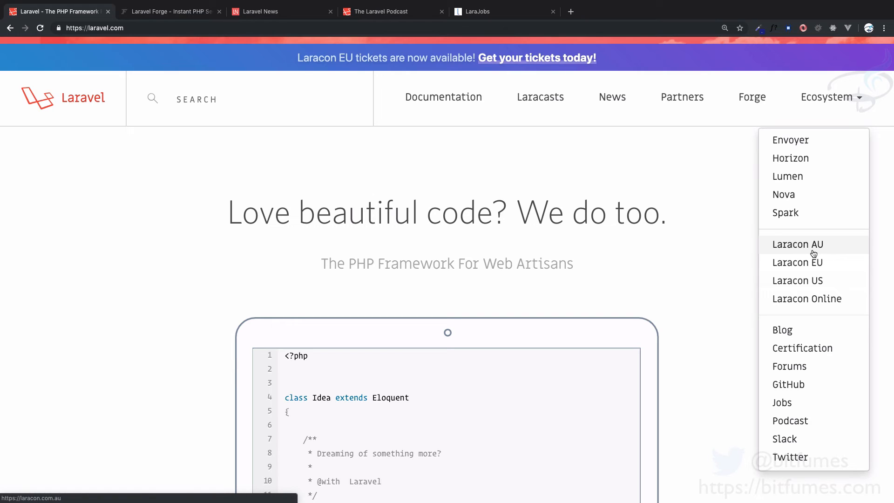
pyautogui.moveTo(807, 298)
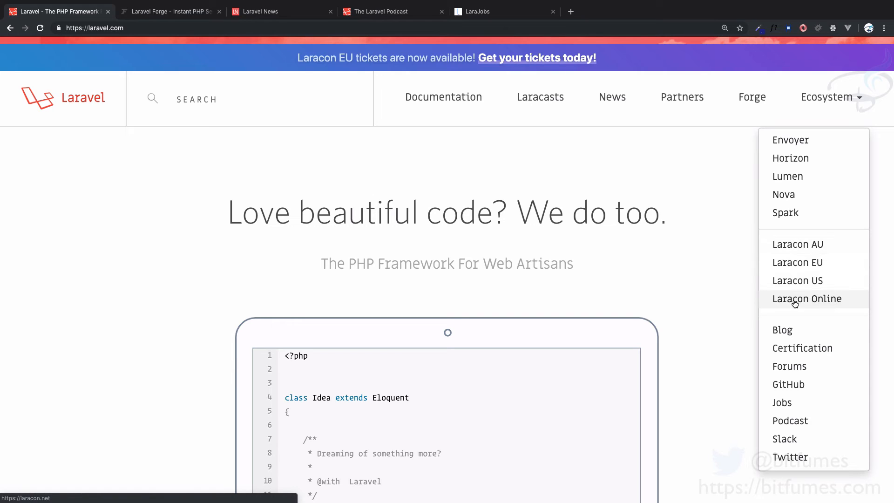
pyautogui.moveTo(807, 298)
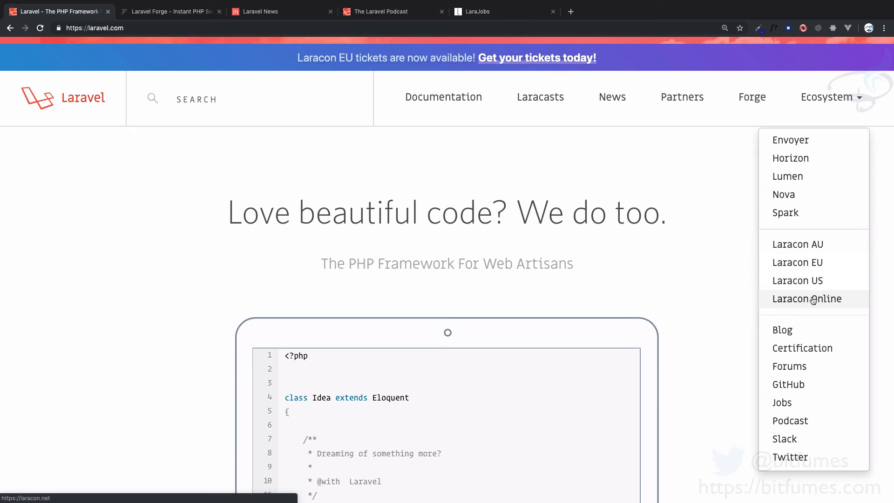
pyautogui.moveTo(851, 307)
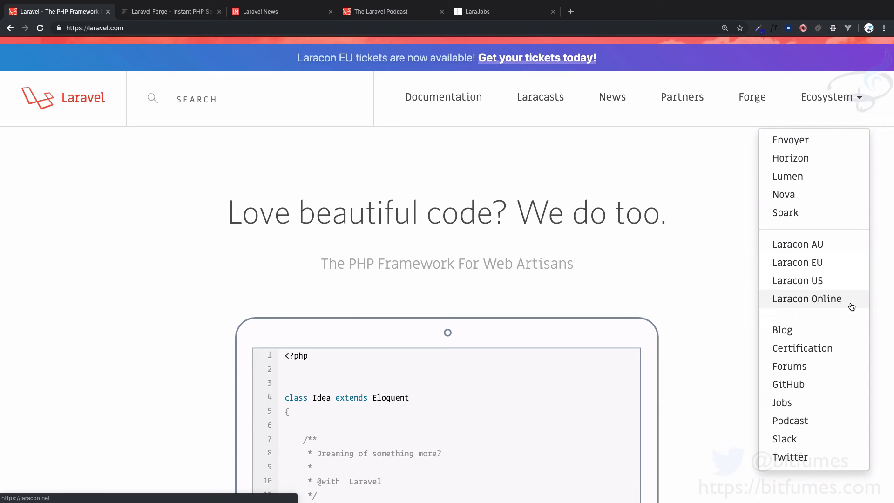
pyautogui.moveTo(798, 280)
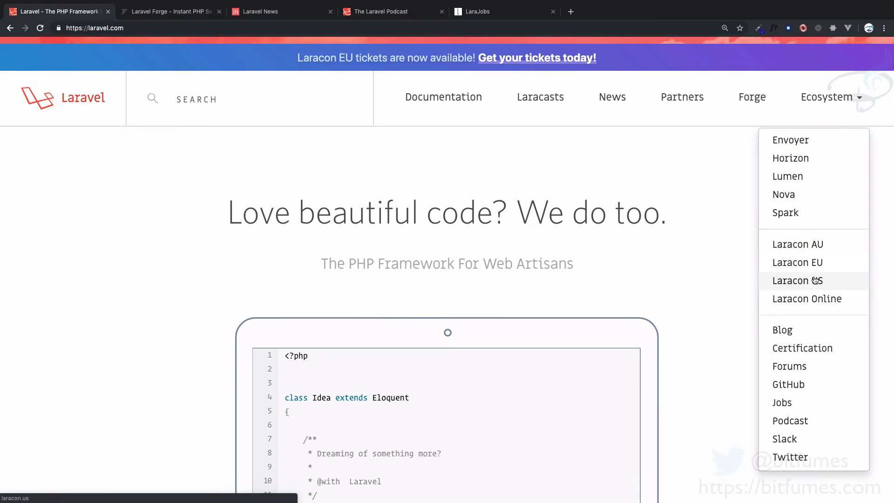
pyautogui.moveTo(815, 251)
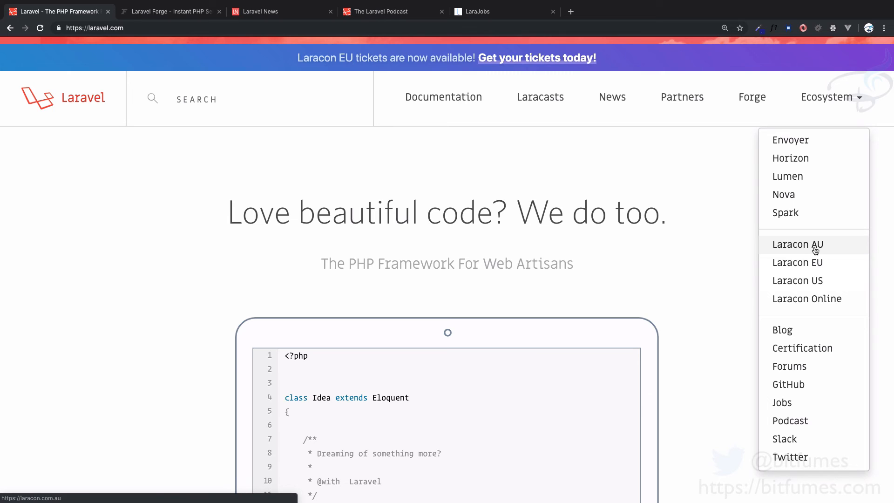
pyautogui.moveTo(798, 262)
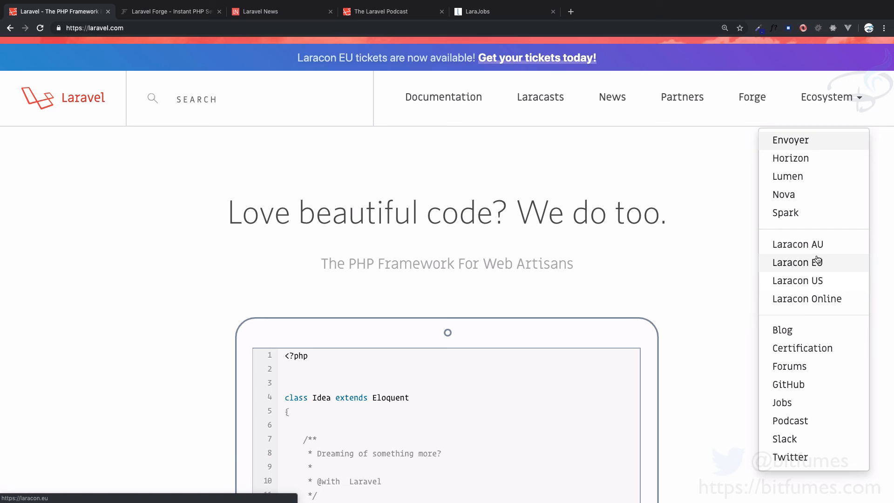
pyautogui.click(797, 262)
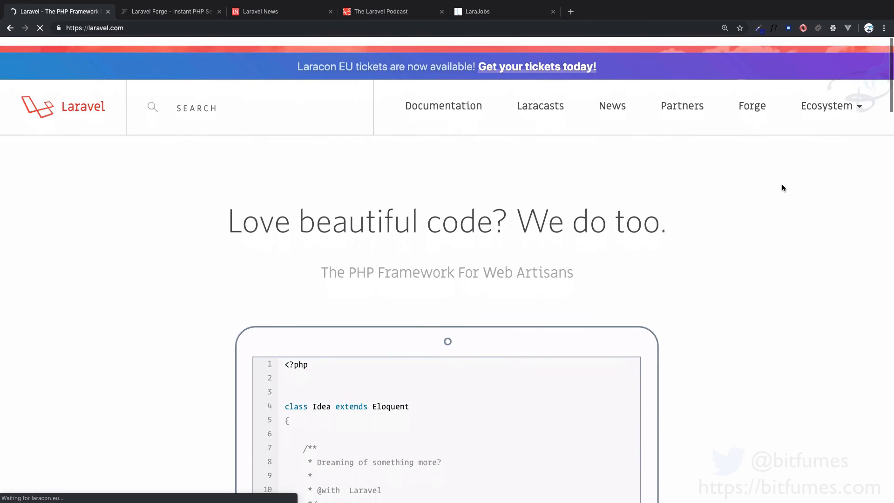
# View the laracon.eu Madrid and Amsterdam events page, then go back to Laravel
pyautogui.click(536, 67)
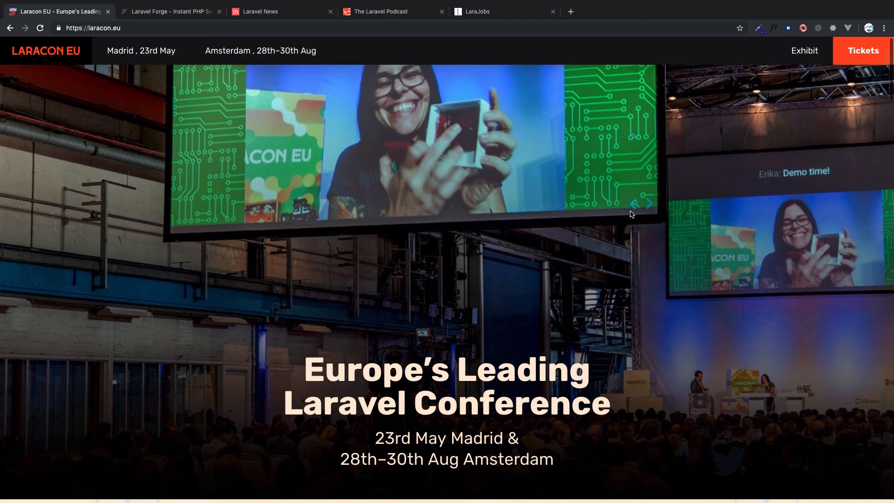
pyautogui.scroll(-3)
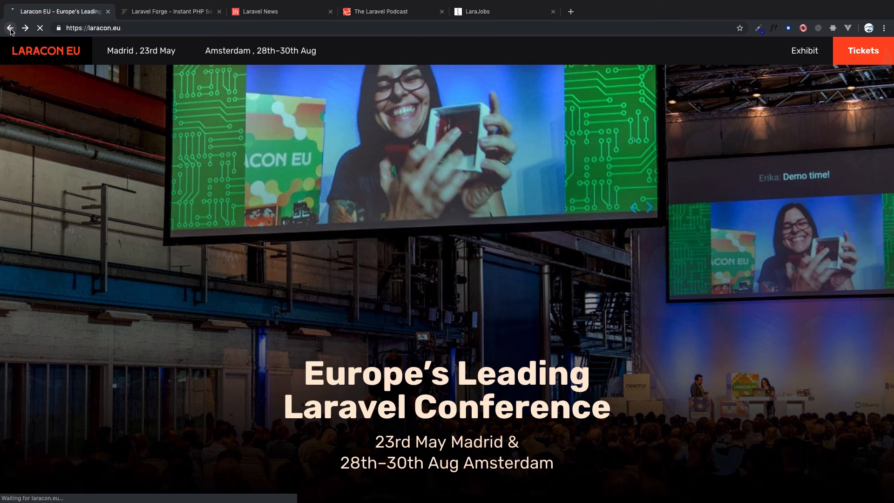
pyautogui.click(10, 28)
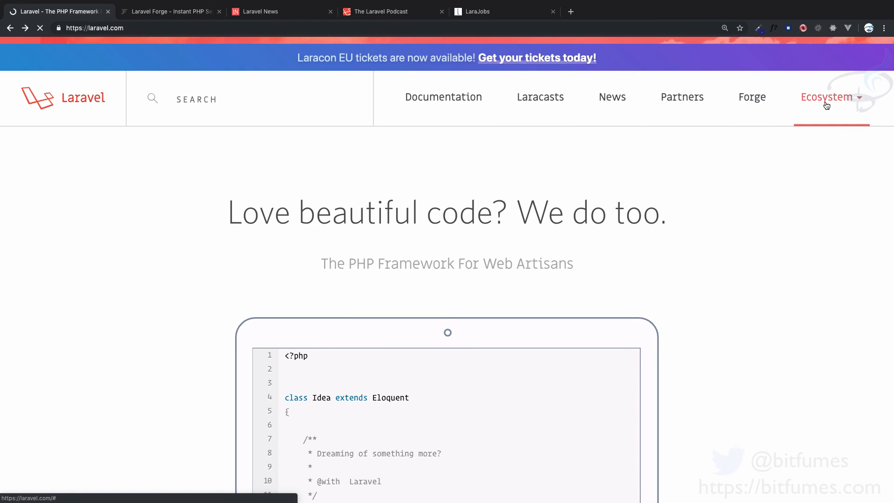
# Review Envoyer, Horizon, Nova and Spark in the Ecosystem list, then scroll to the team sections
pyautogui.click(827, 97)
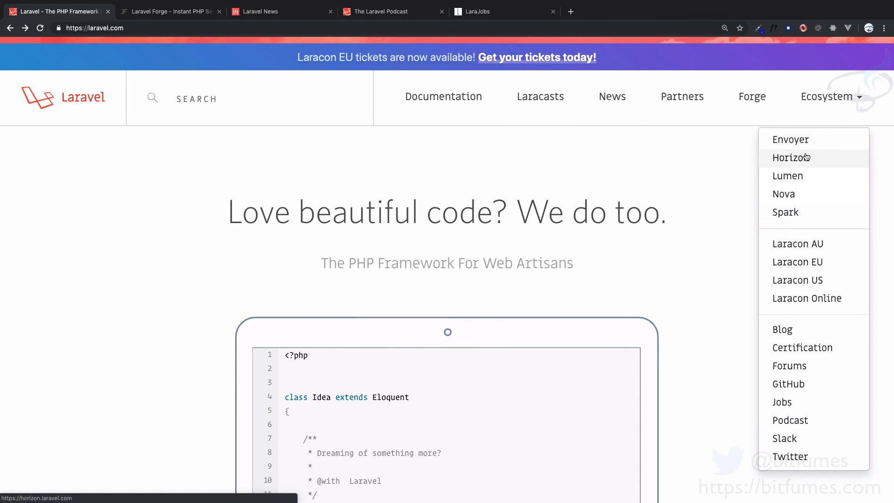
pyautogui.moveTo(786, 212)
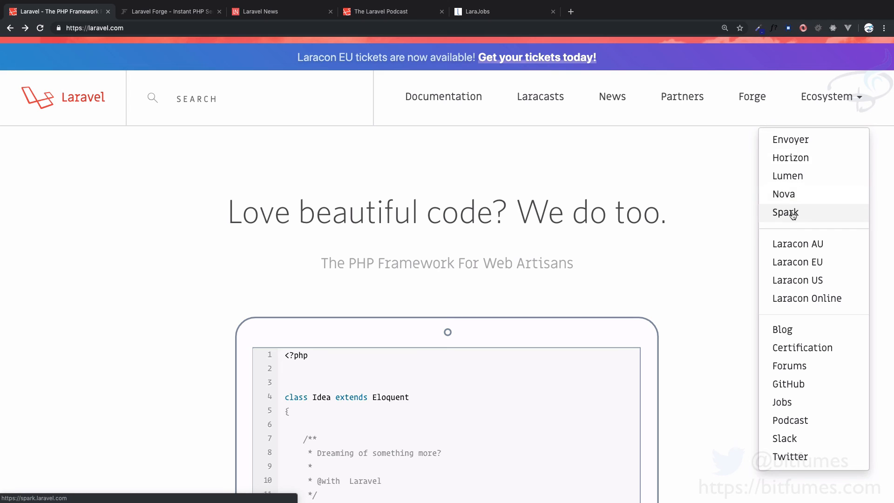
pyautogui.moveTo(784, 193)
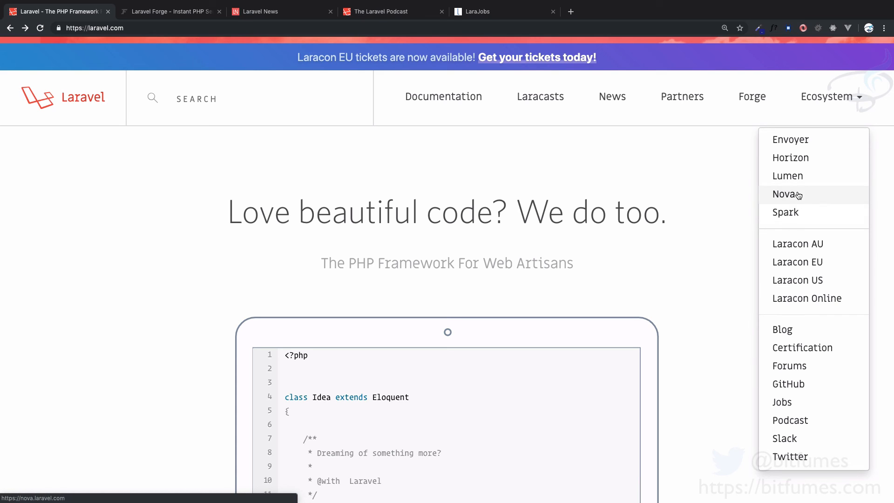
pyautogui.moveTo(790, 158)
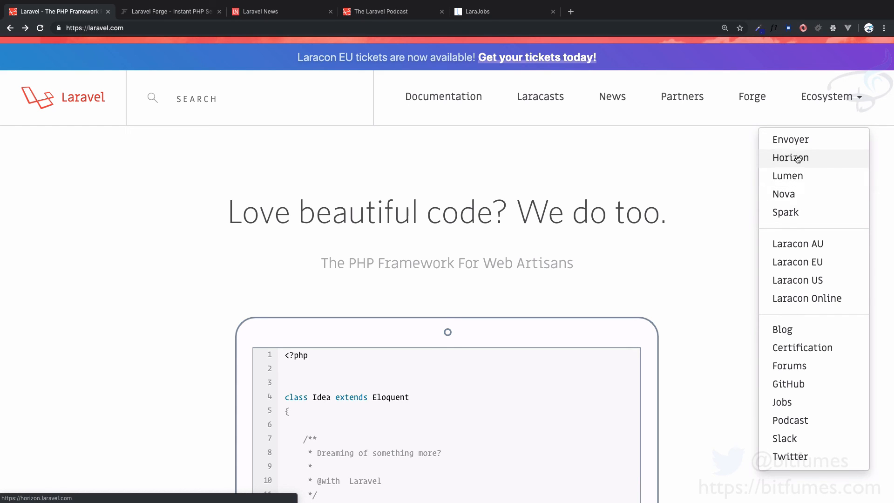
pyautogui.moveTo(785, 212)
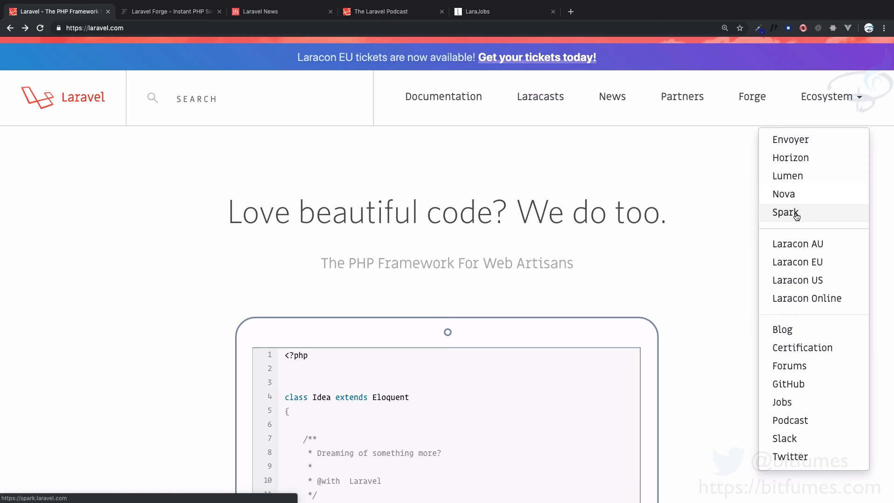
pyautogui.moveTo(798, 217)
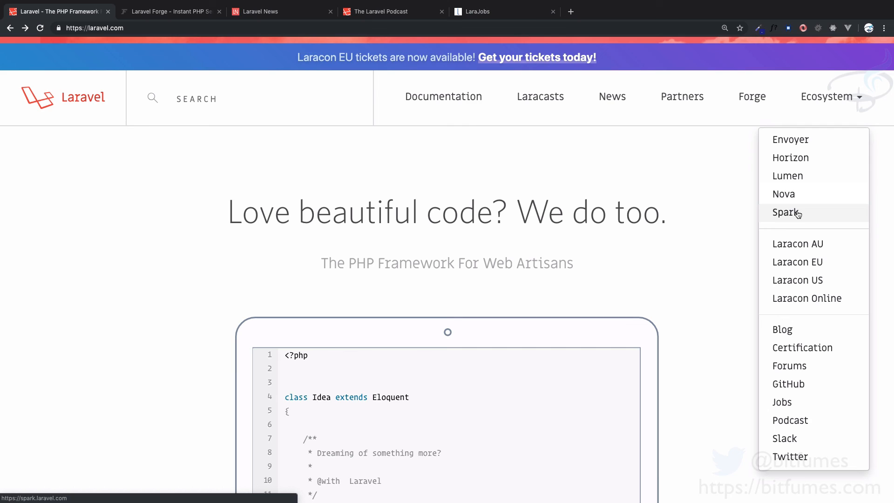
pyautogui.scroll(-3)
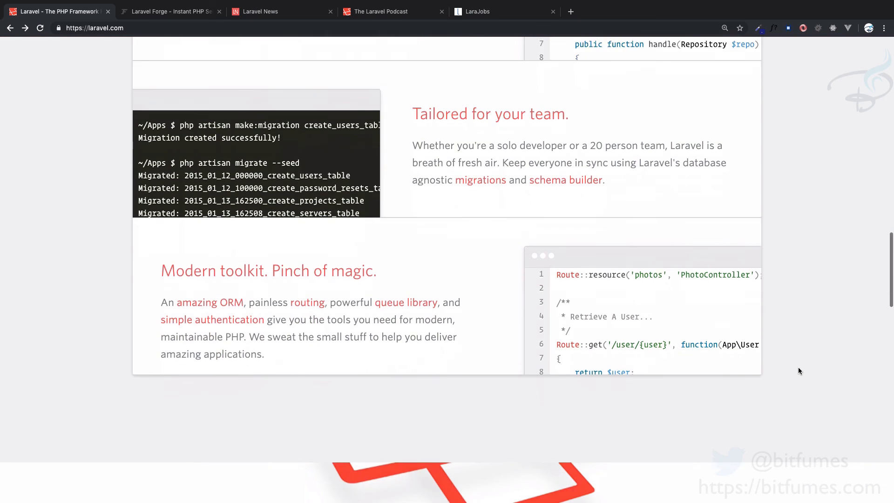
# Open the Laravel Installation documentation, then start a new tab for bitfumes.com
pyautogui.scroll(-3)
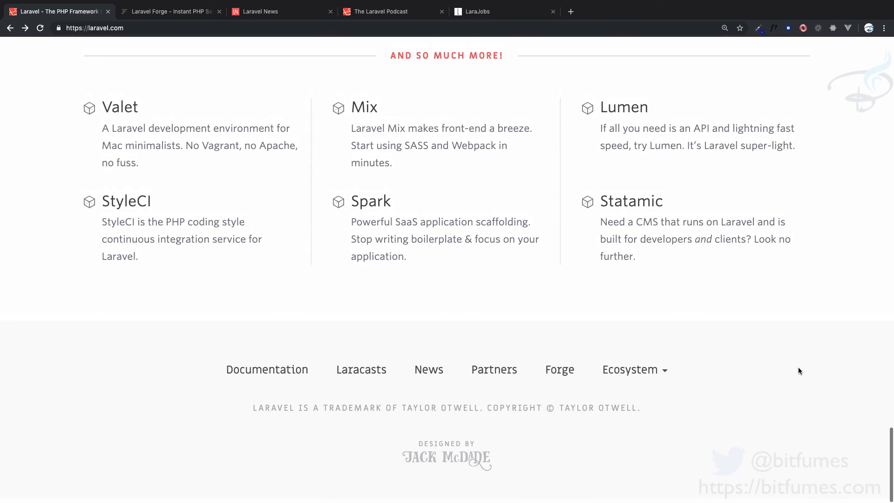
pyautogui.scroll(3)
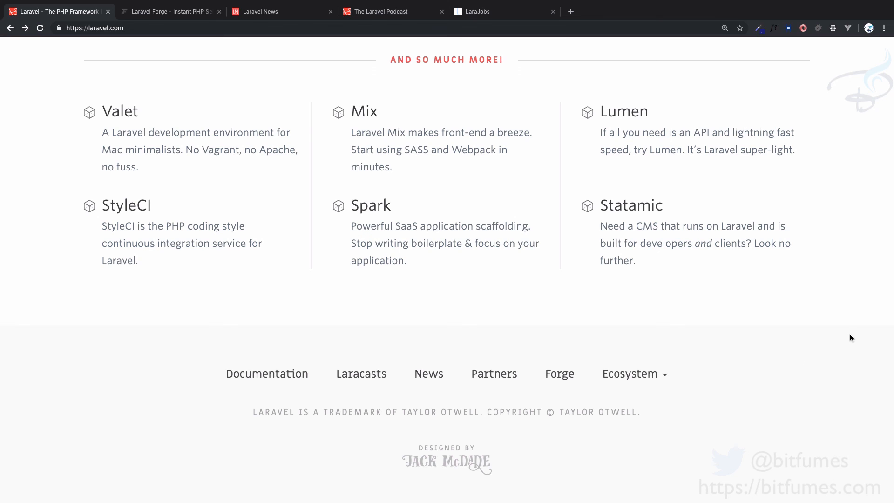
pyautogui.scroll(3)
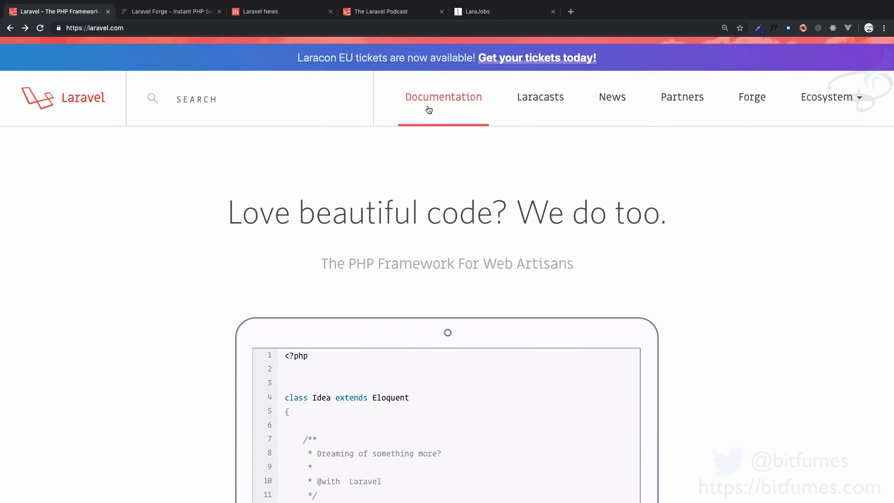
pyautogui.click(443, 97)
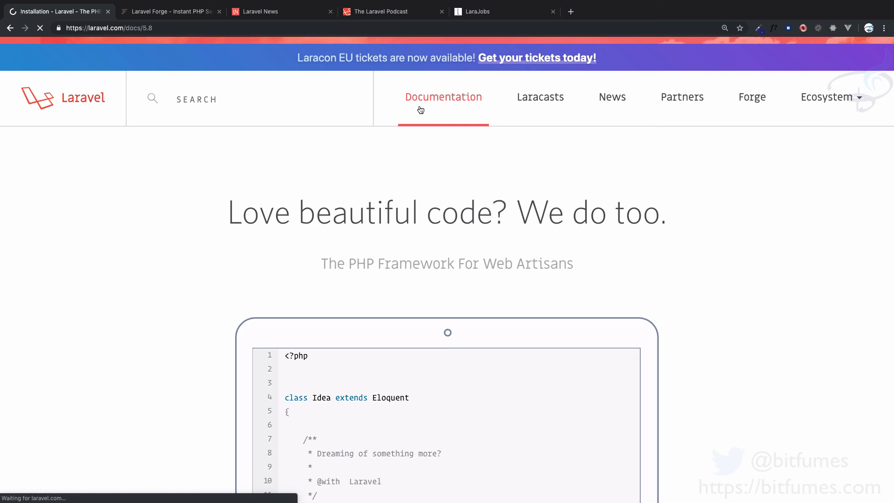
pyautogui.click(443, 97)
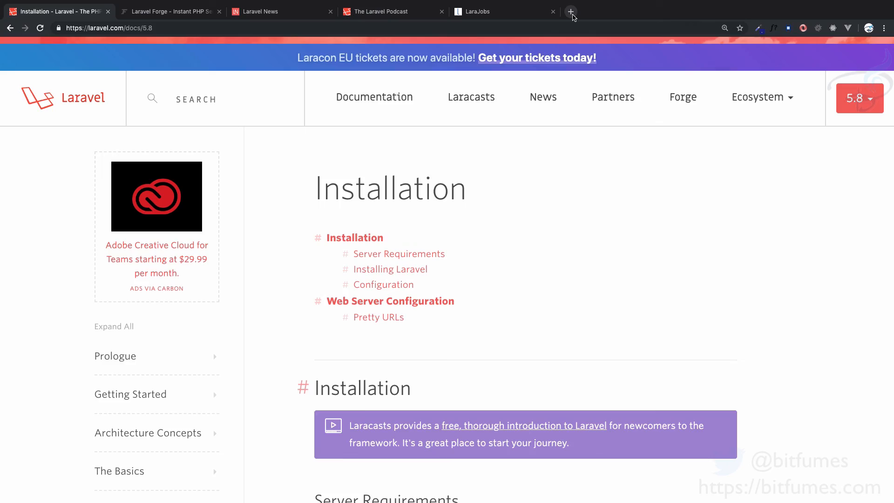
pyautogui.click(571, 11)
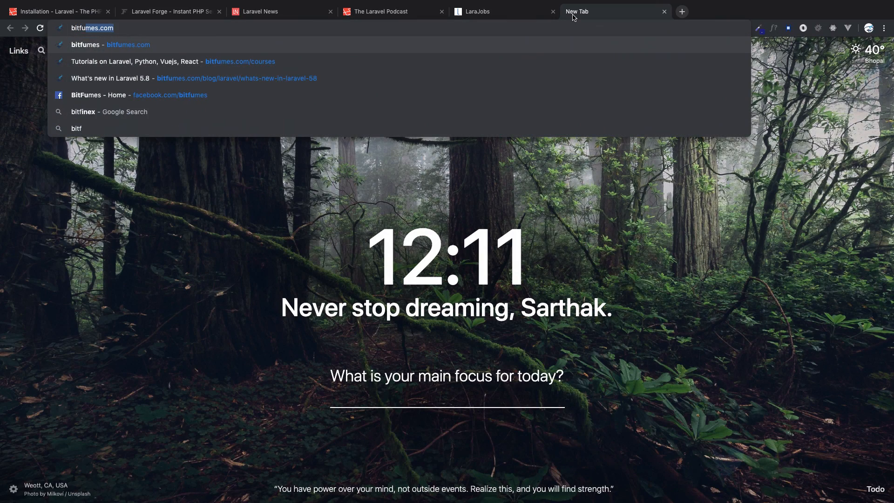